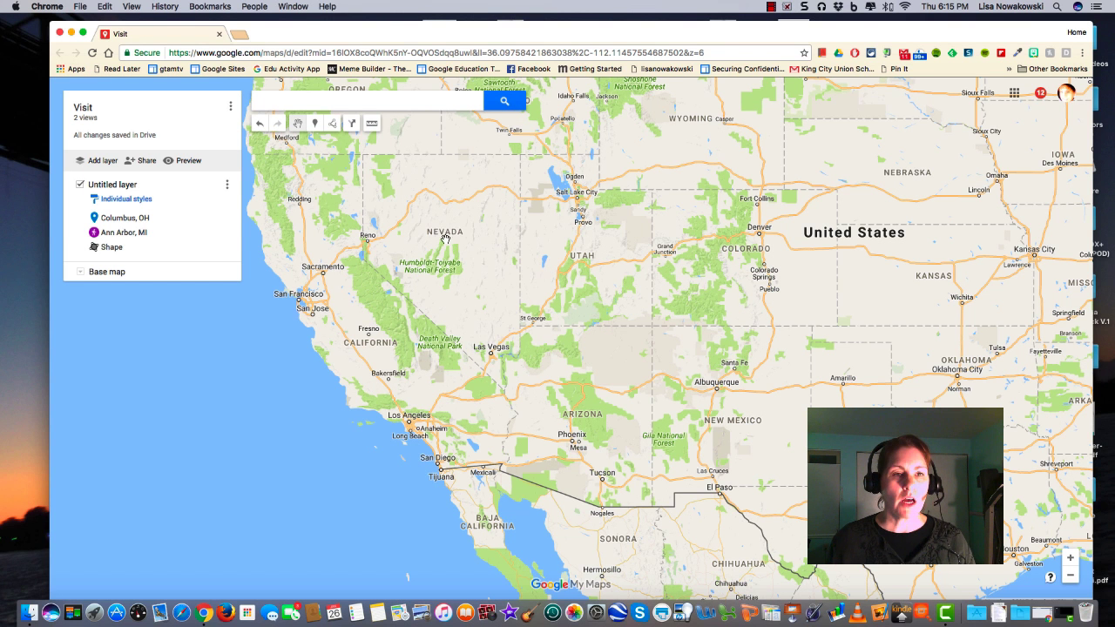
{"action": "mouse_move", "coordinate": [405, 217]}
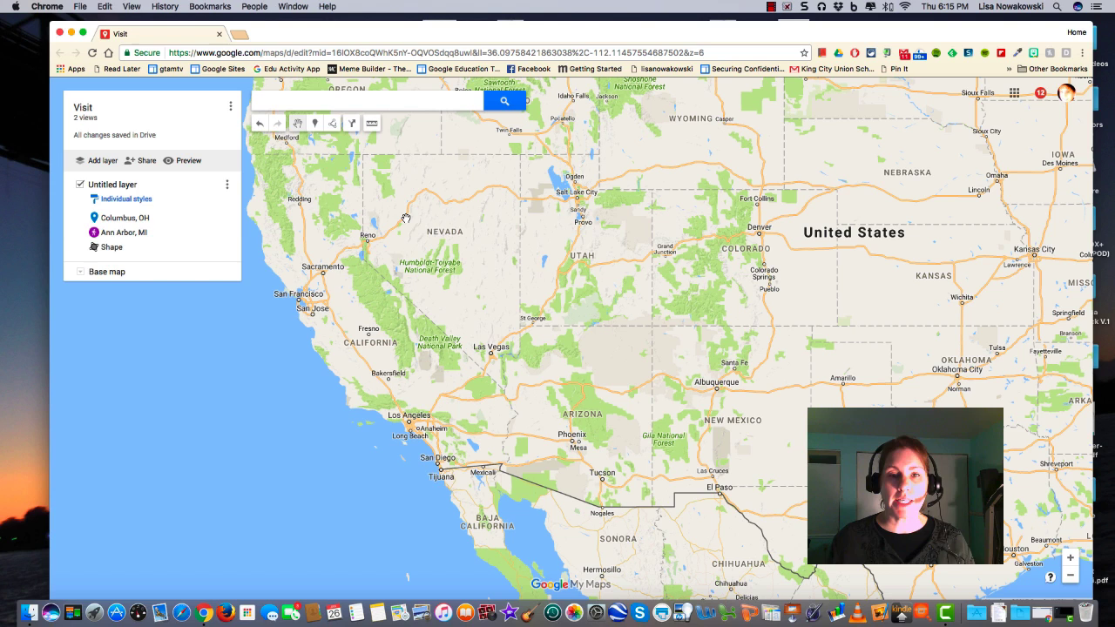
{"action": "mouse_move", "coordinate": [332, 122]}
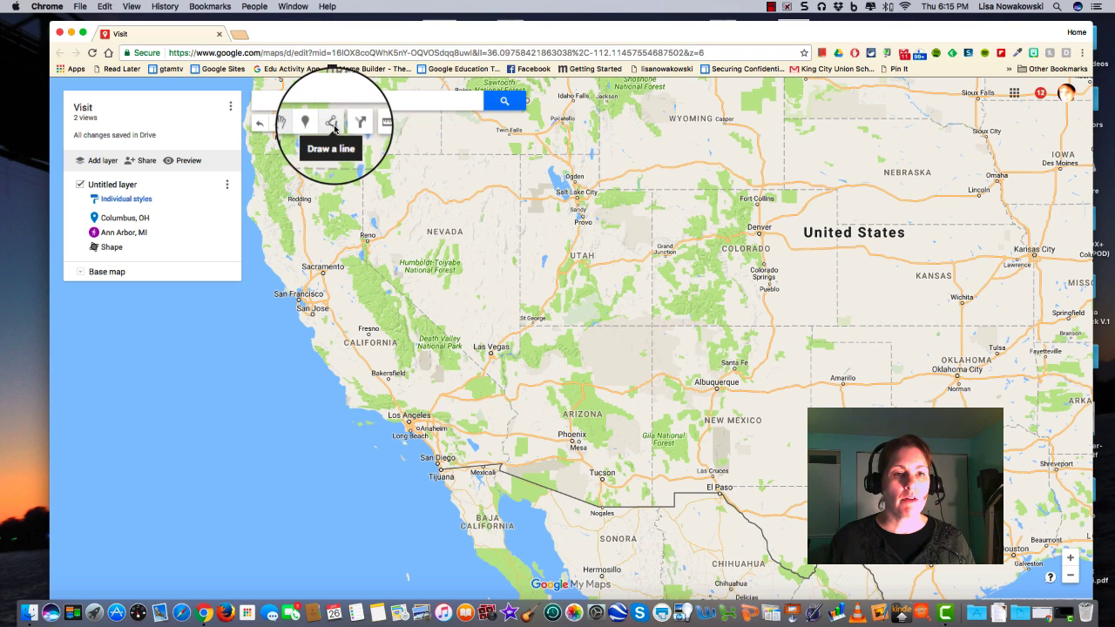
Step: Trace Nevada's borders and close the outline into a filled polygon (Polygon 4)
{"action": "left_click", "coordinate": [332, 121]}
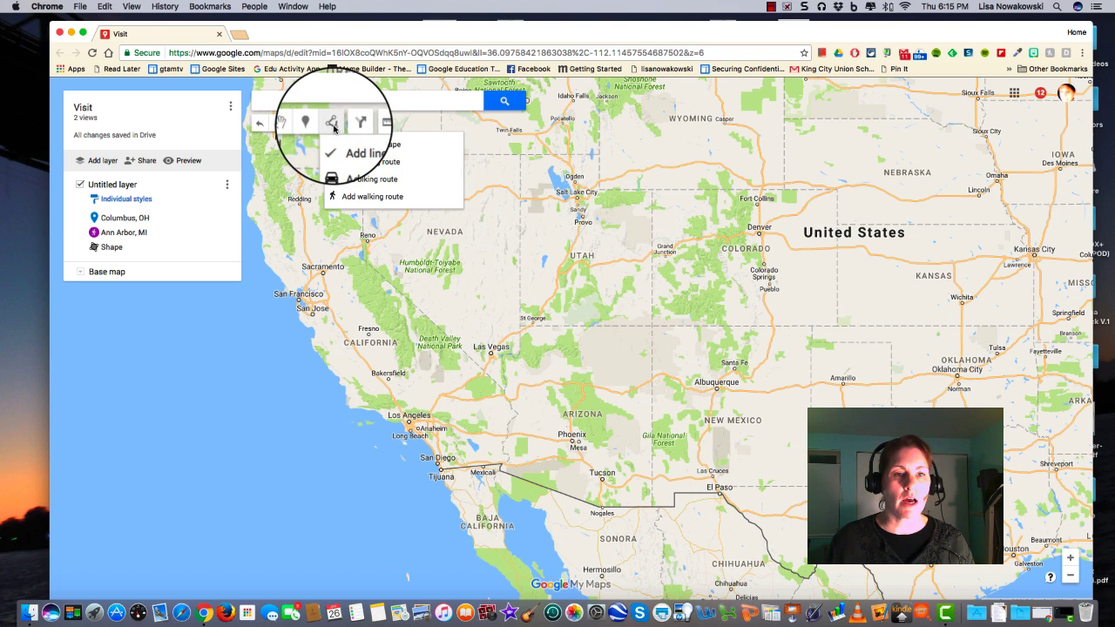
{"action": "mouse_move", "coordinate": [370, 143]}
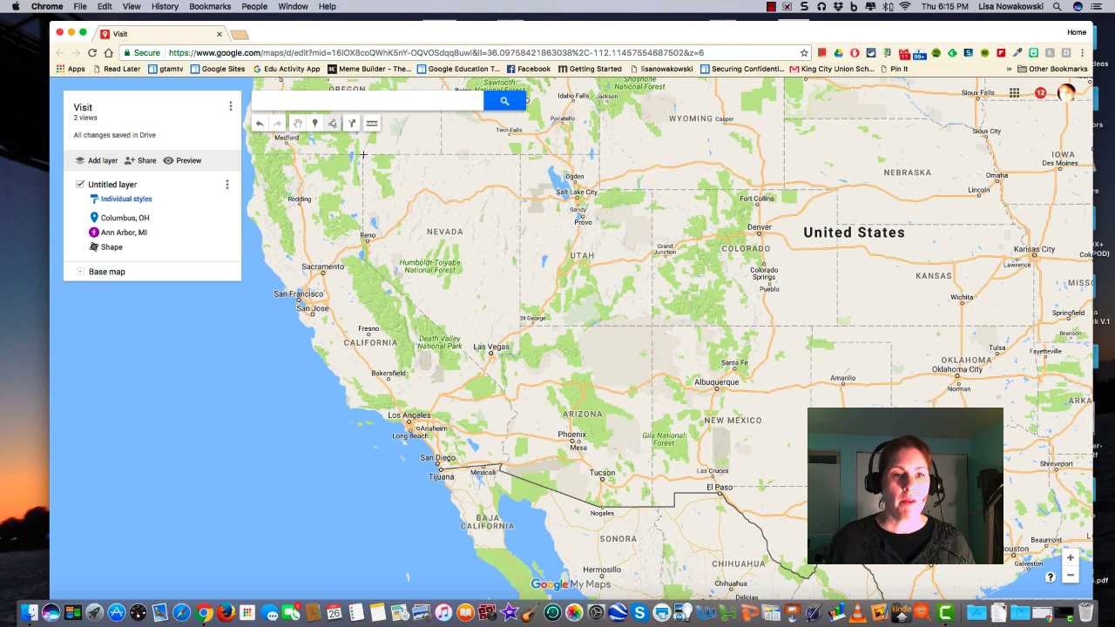
{"action": "left_click_drag", "start_coordinate": [364, 155], "coordinate": [444, 154]}
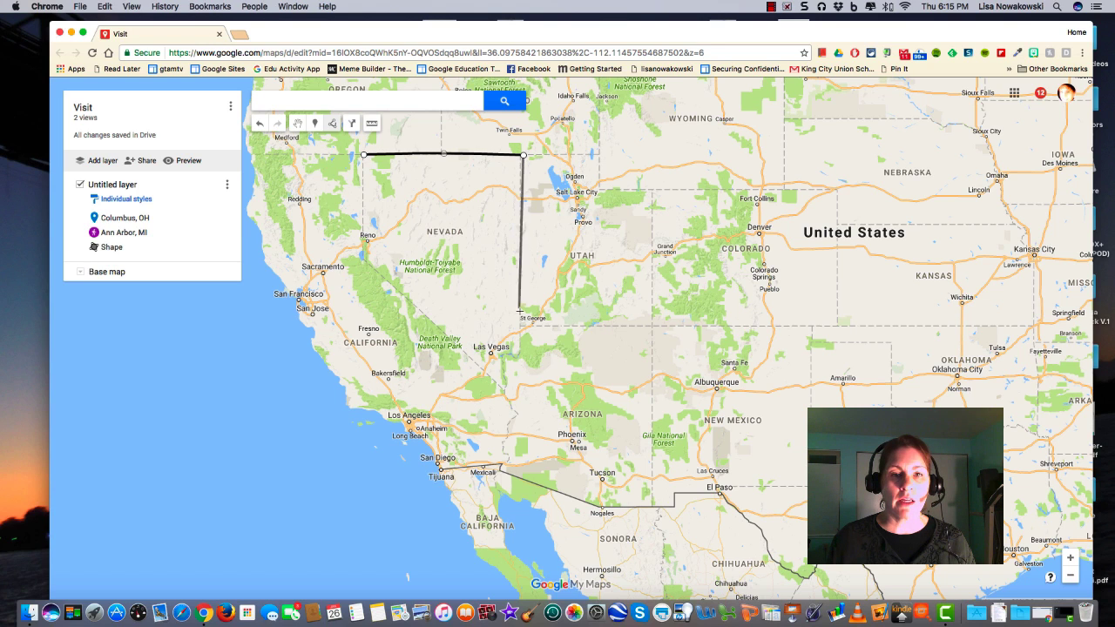
{"action": "left_click_drag", "start_coordinate": [520, 318], "coordinate": [520, 360]}
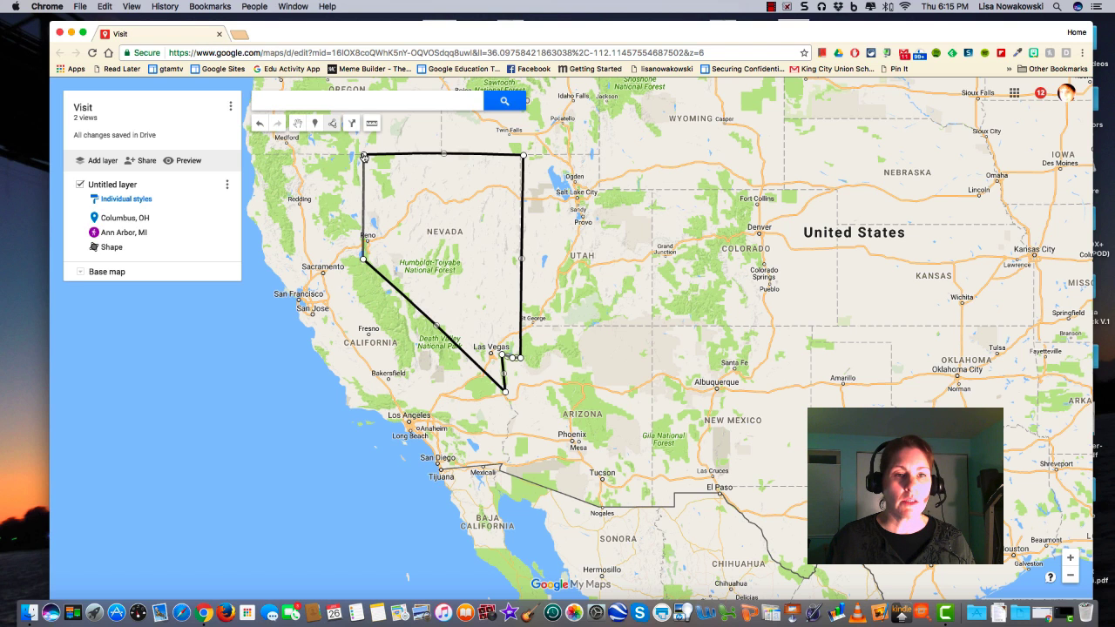
{"action": "left_click", "coordinate": [363, 156]}
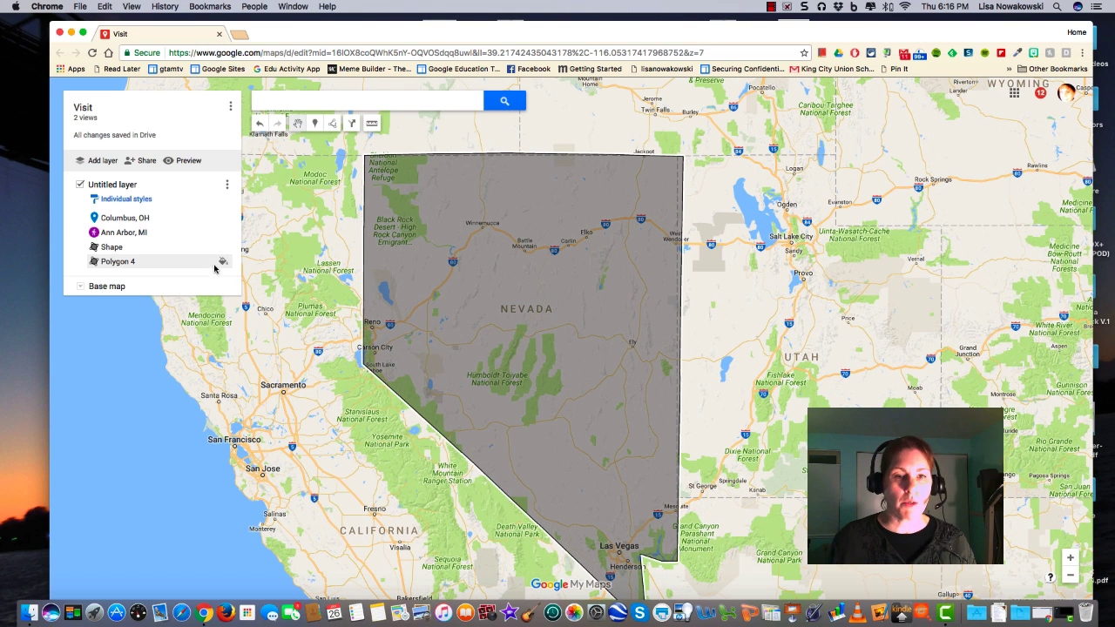
Step: Retitle Polygon 4 as 'Nevada' in its info window and move to the description field
{"action": "left_click", "coordinate": [117, 261]}
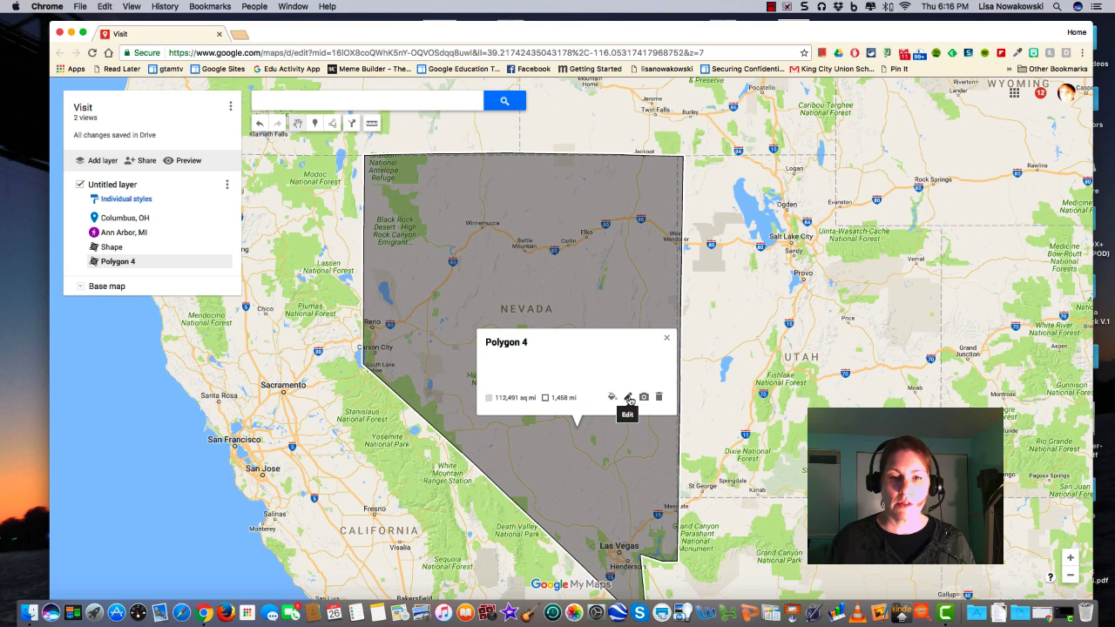
{"action": "left_click", "coordinate": [627, 397]}
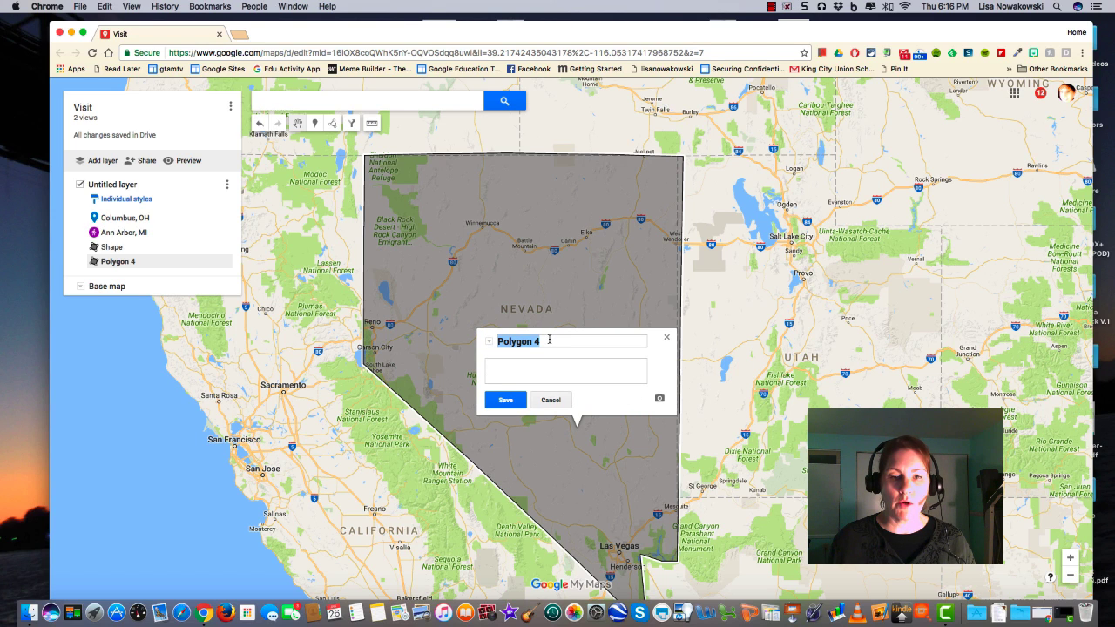
{"action": "type", "text": "Nevada"}
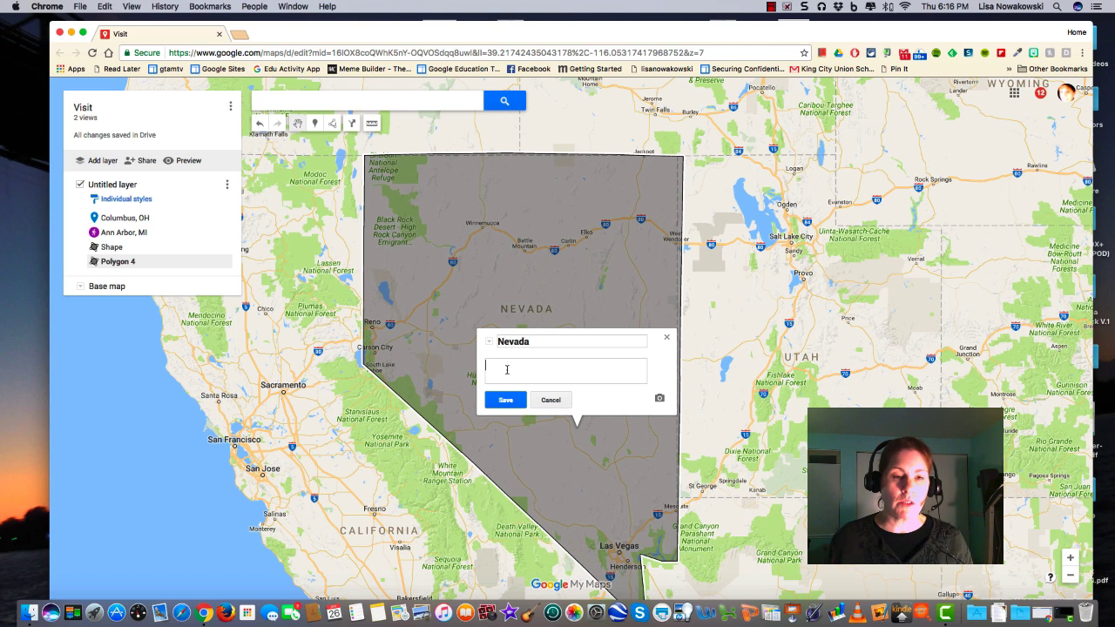
{"action": "left_click", "coordinate": [505, 400]}
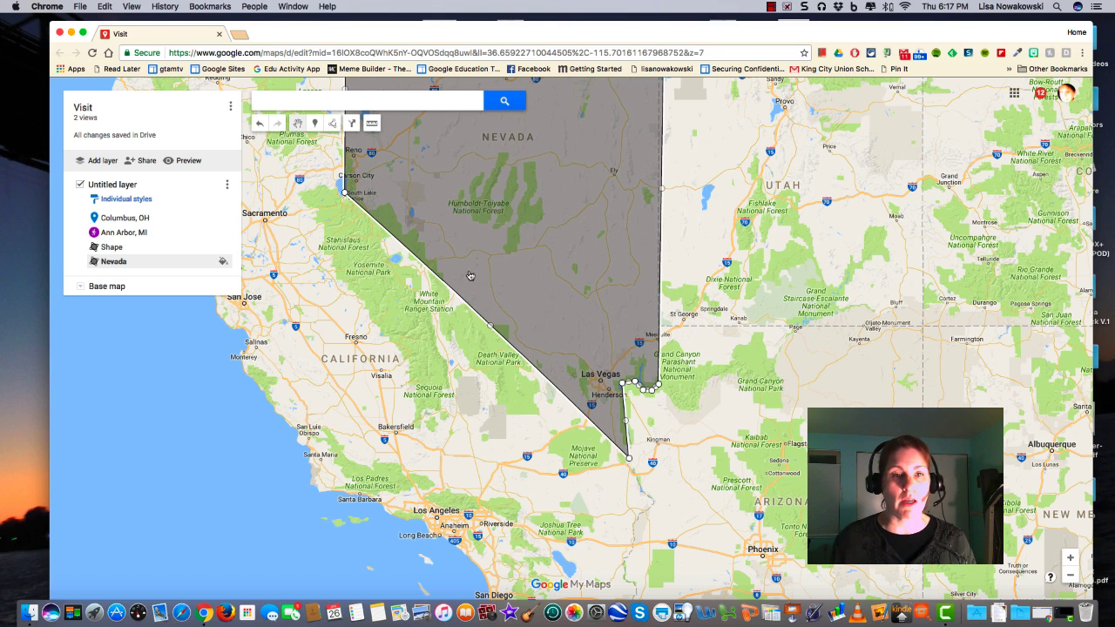
Step: Style Nevada with a semi-transparent green fill and a thick dark border, then save
{"action": "left_click", "coordinate": [470, 277]}
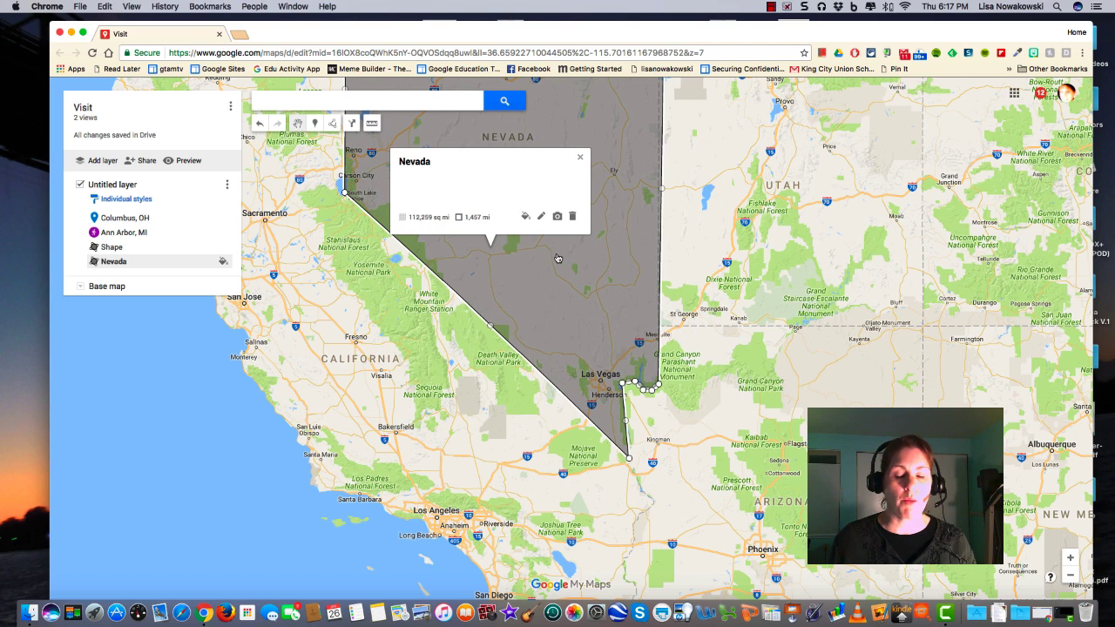
{"action": "mouse_move", "coordinate": [524, 216]}
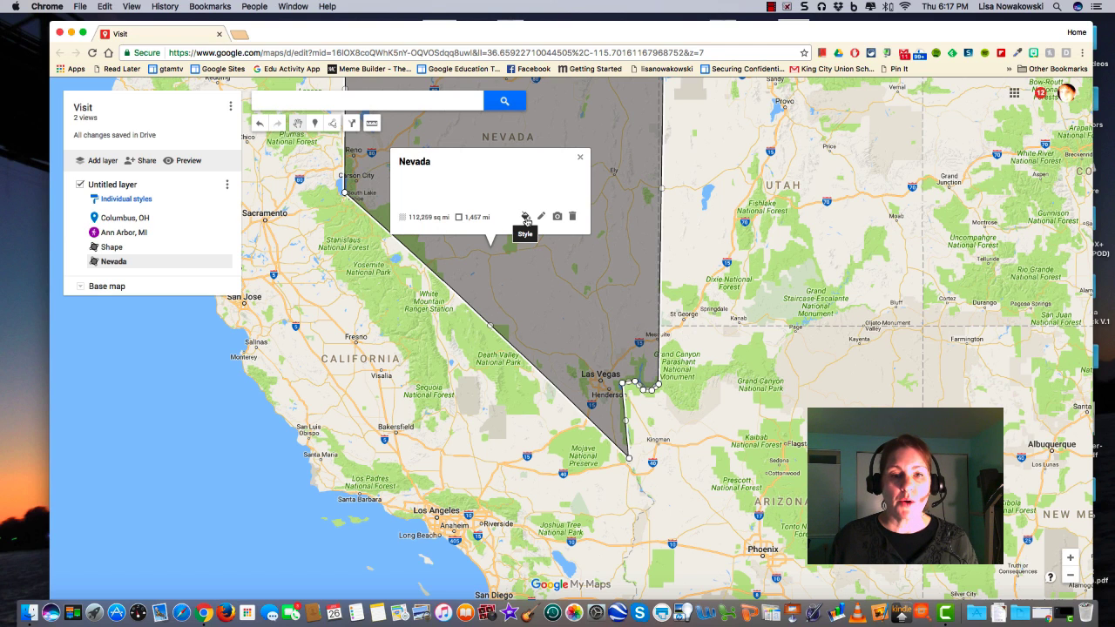
{"action": "left_click", "coordinate": [524, 217]}
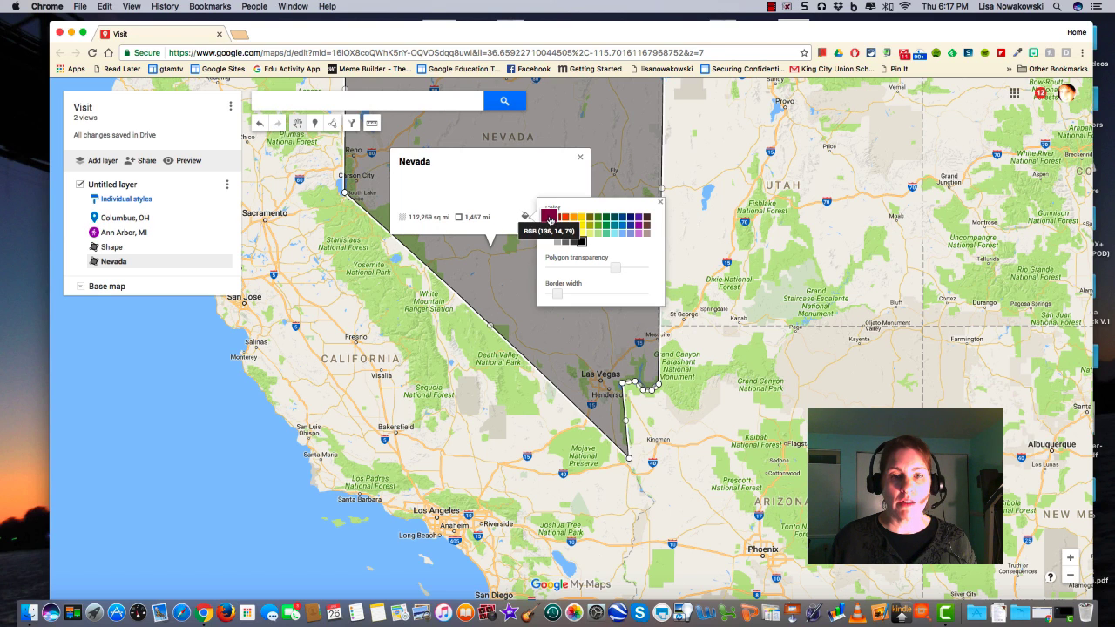
{"action": "left_click", "coordinate": [598, 217]}
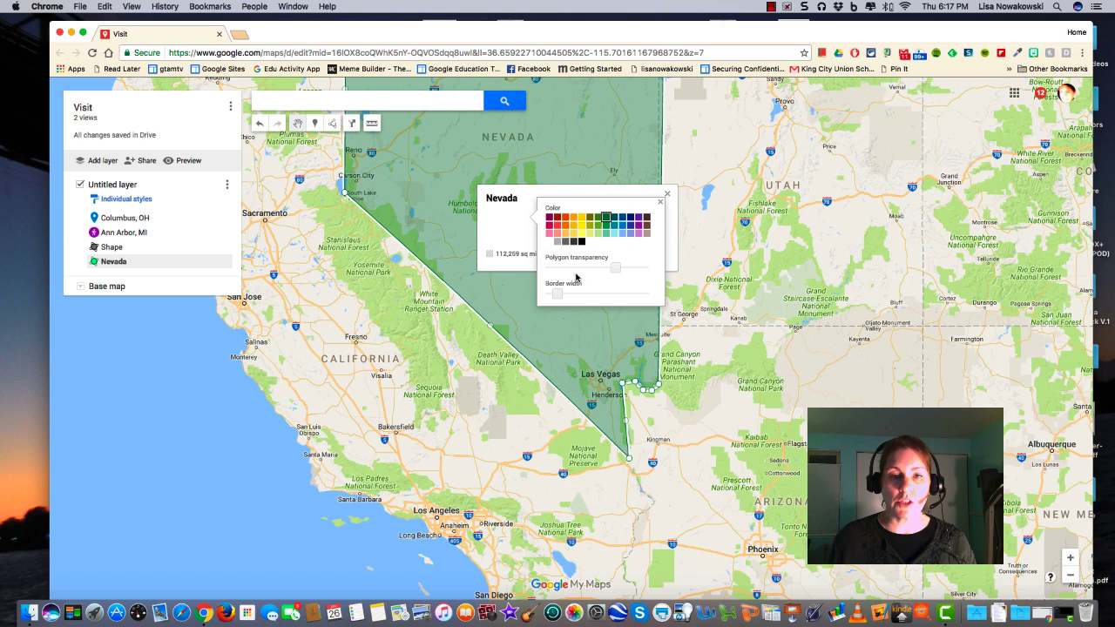
{"action": "mouse_move", "coordinate": [582, 273]}
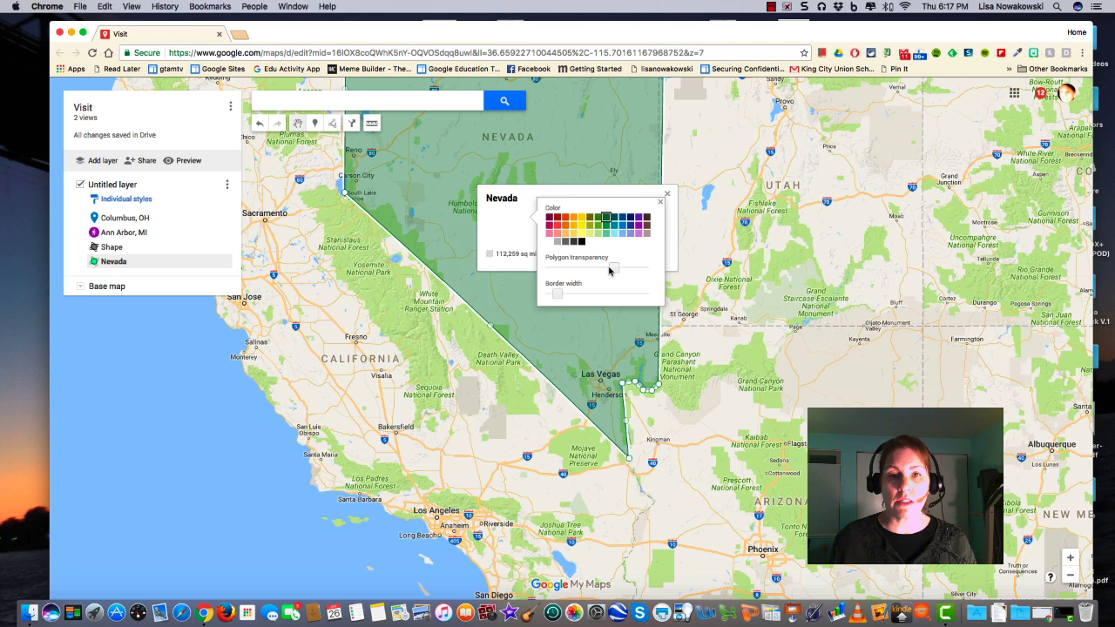
{"action": "left_click", "coordinate": [604, 217]}
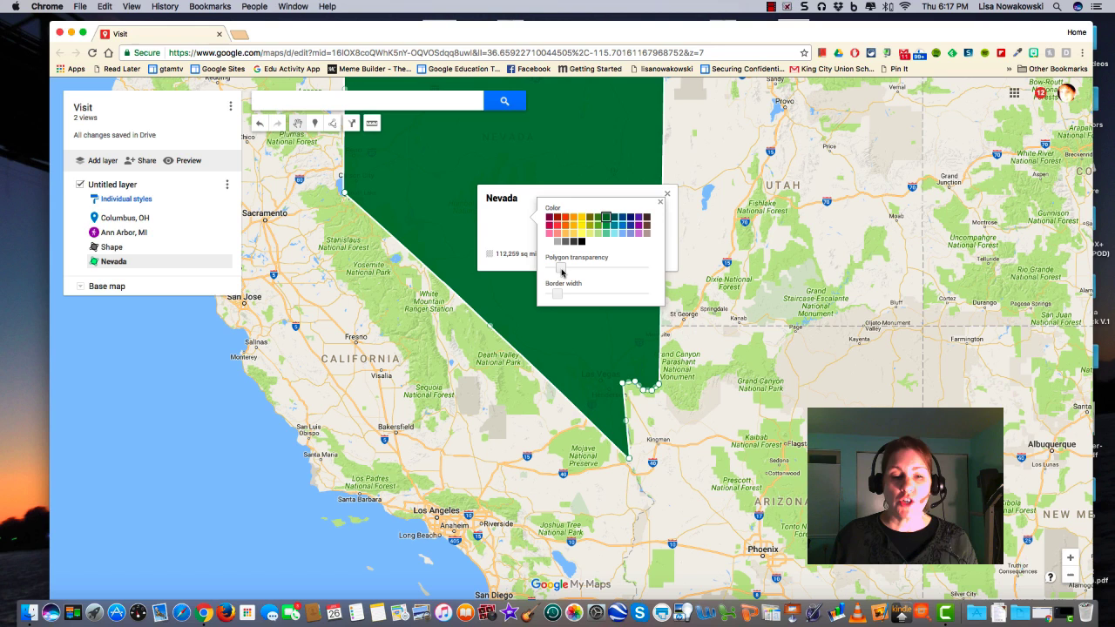
{"action": "left_click_drag", "start_coordinate": [557, 268], "coordinate": [601, 268]}
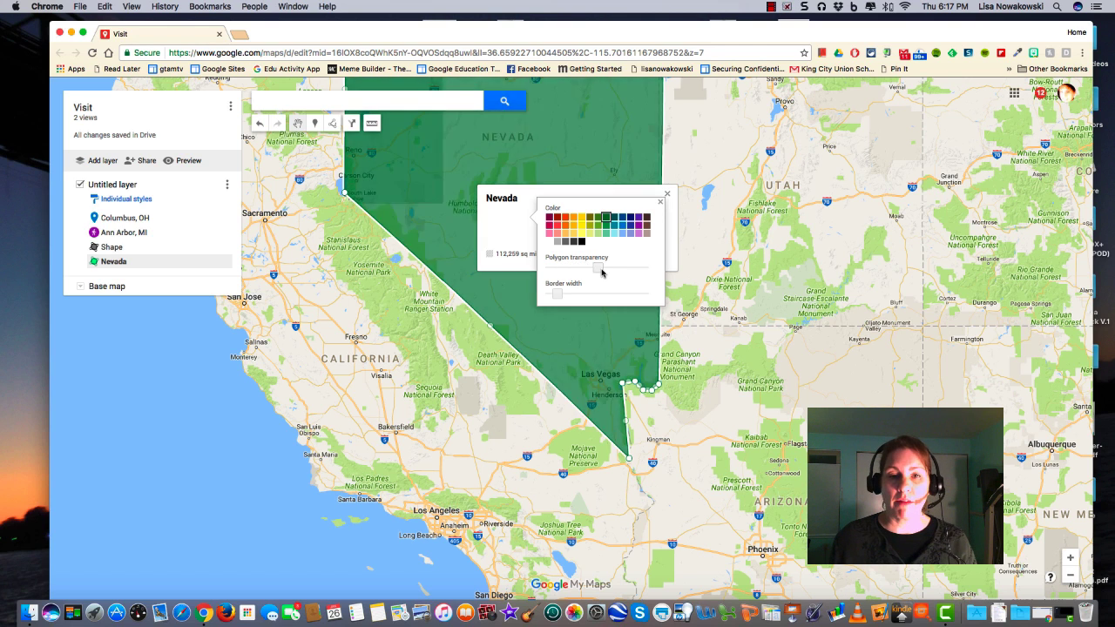
{"action": "left_click_drag", "start_coordinate": [603, 266], "coordinate": [627, 266]}
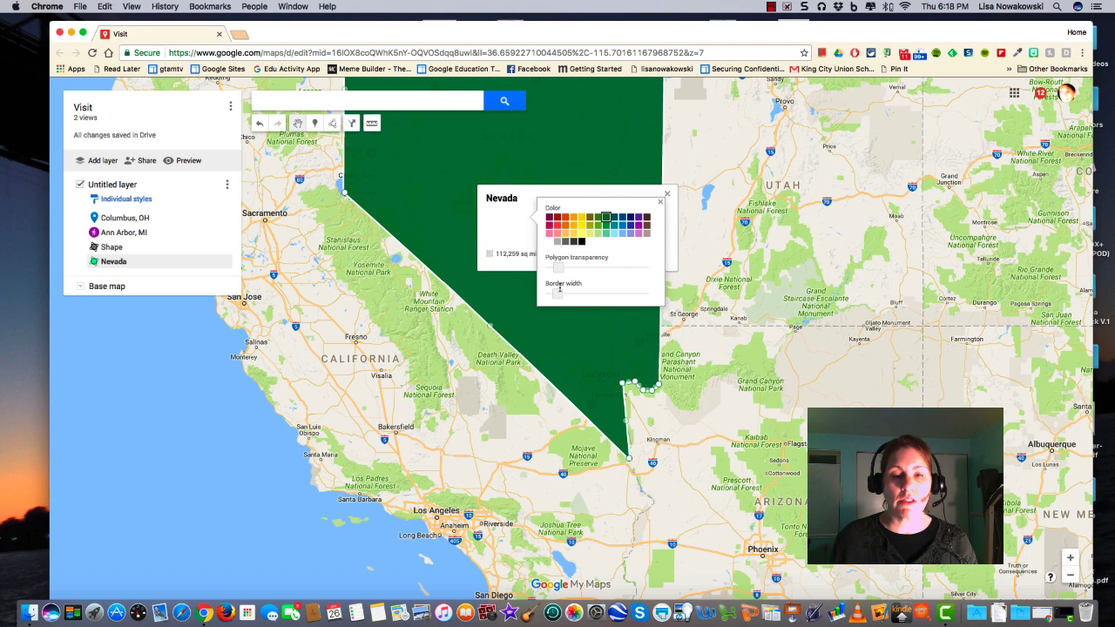
{"action": "left_click_drag", "start_coordinate": [558, 267], "coordinate": [610, 268]}
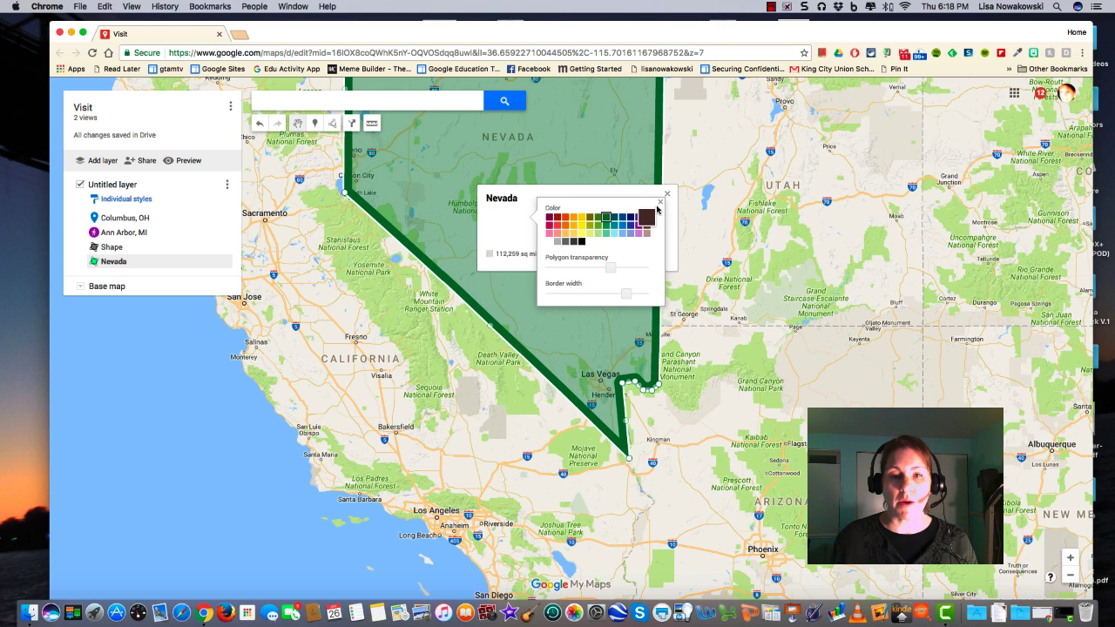
{"action": "left_click", "coordinate": [661, 203]}
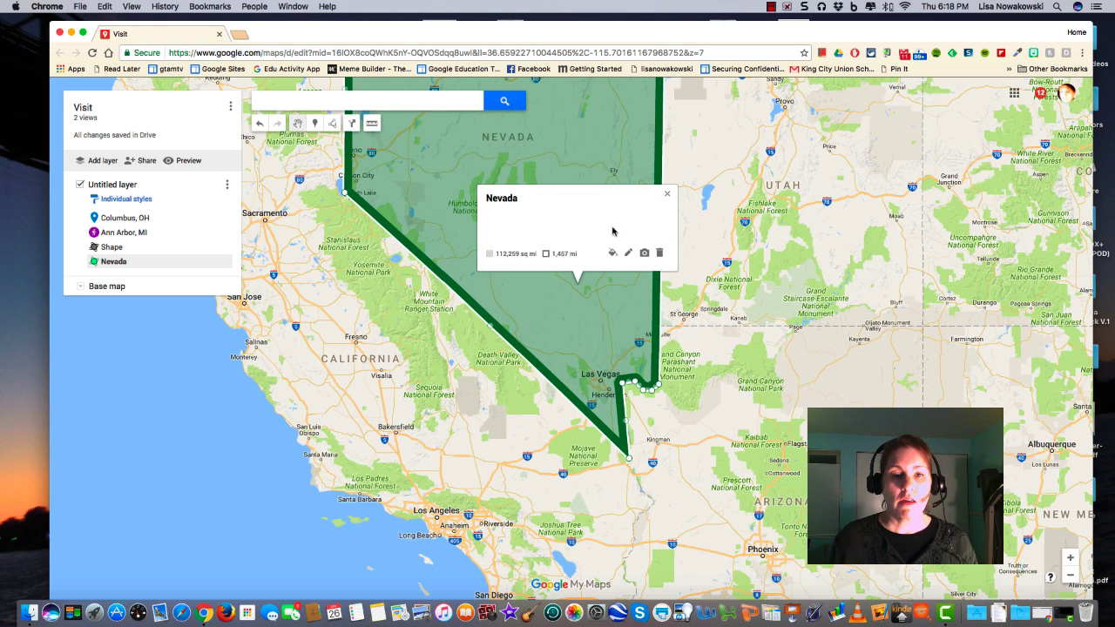
{"action": "mouse_move", "coordinate": [628, 253]}
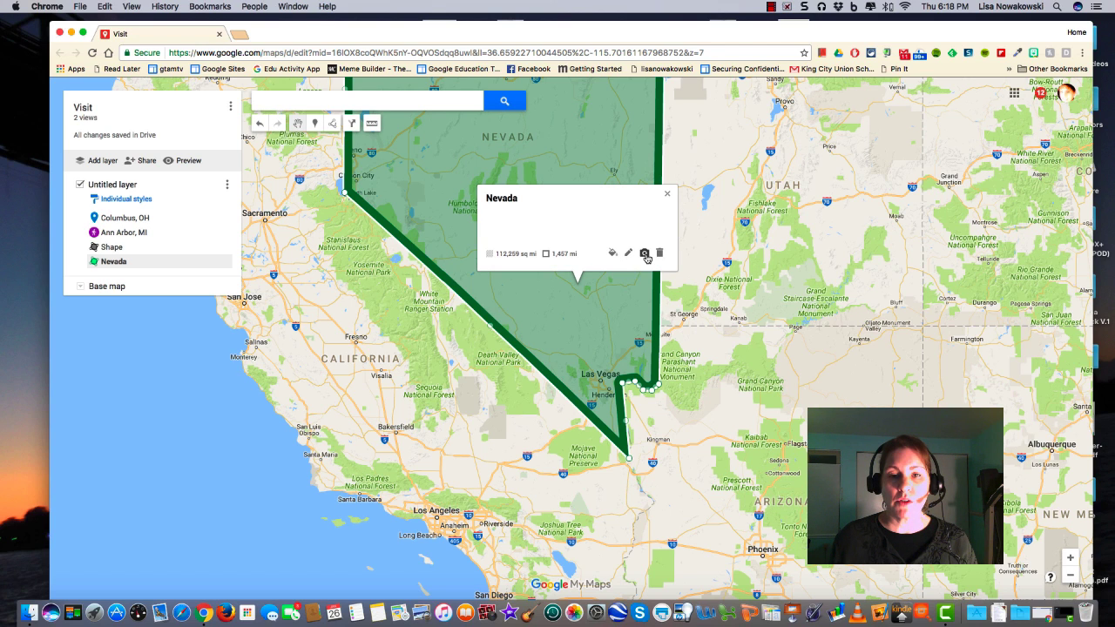
Step: Bring up the add image-or-video dialog from Nevada's info window
{"action": "left_click", "coordinate": [645, 253]}
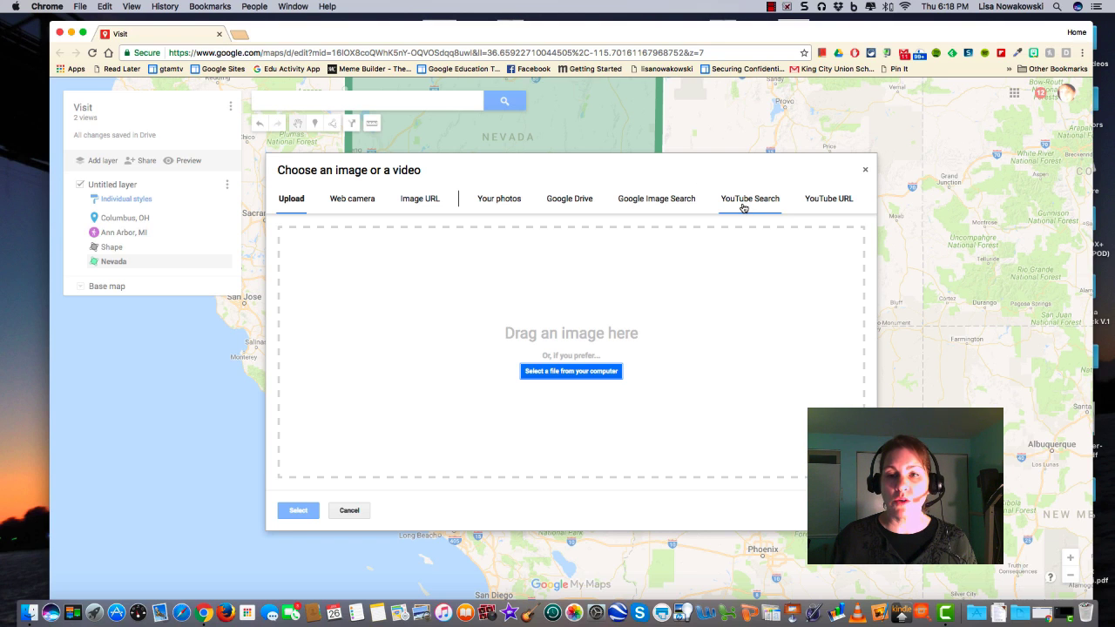
Step: Search YouTube for Las Vegas, Nv and select the Interstate 15 in Las Vegas video
{"action": "left_click", "coordinate": [828, 199]}
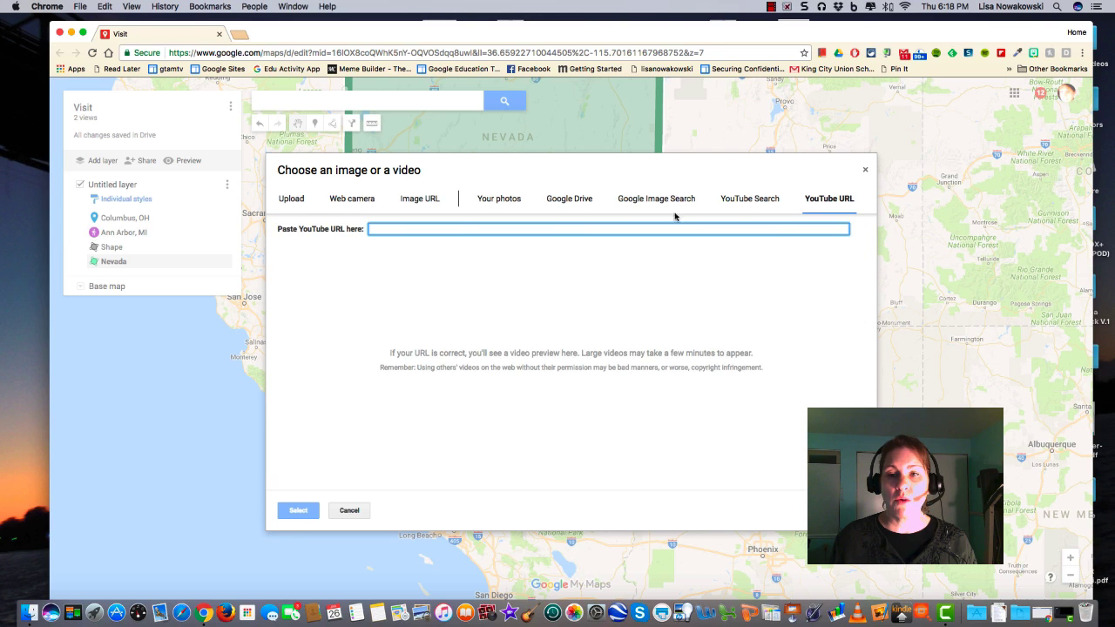
{"action": "mouse_move", "coordinate": [738, 215]}
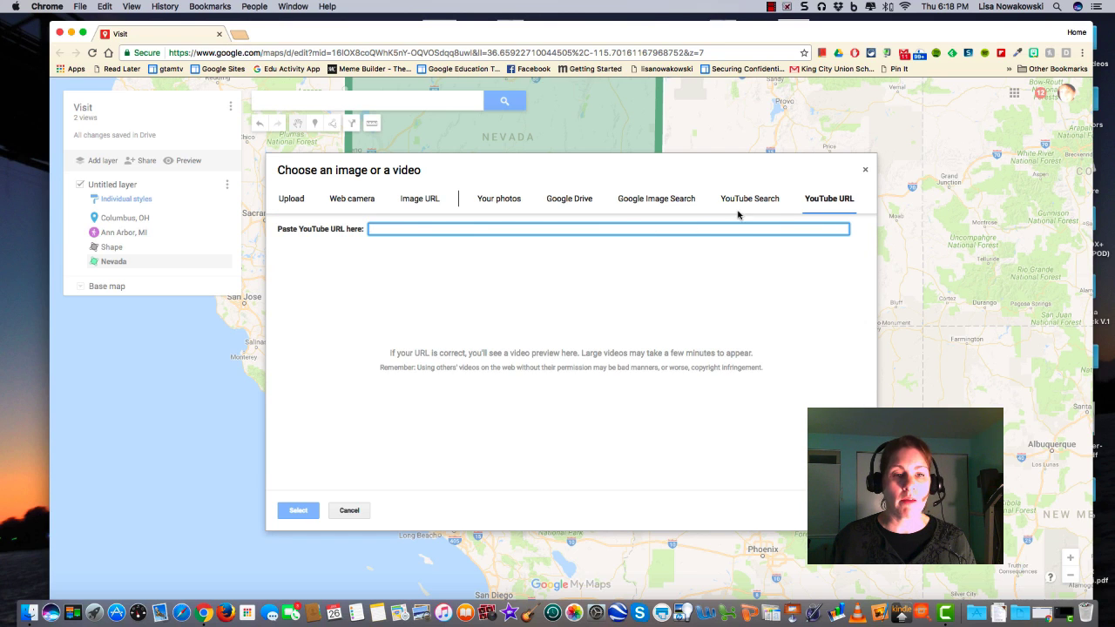
{"action": "left_click", "coordinate": [749, 199]}
{"action": "type", "text": "Las Vegas, Nv"}
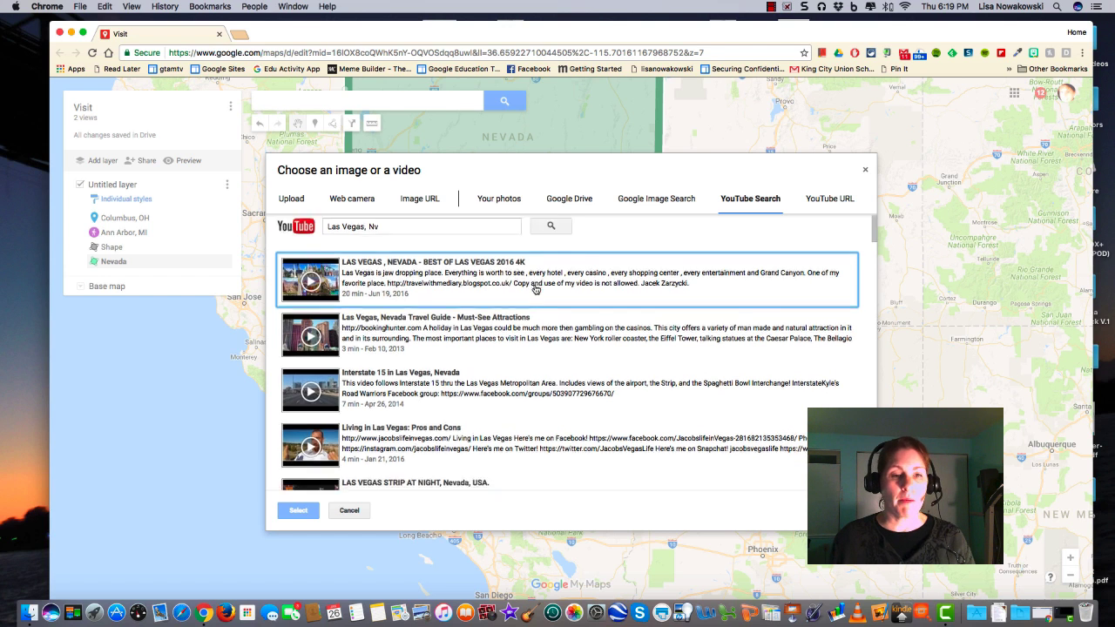
{"action": "scroll", "scroll_direction": "down", "scroll_amount": 3}
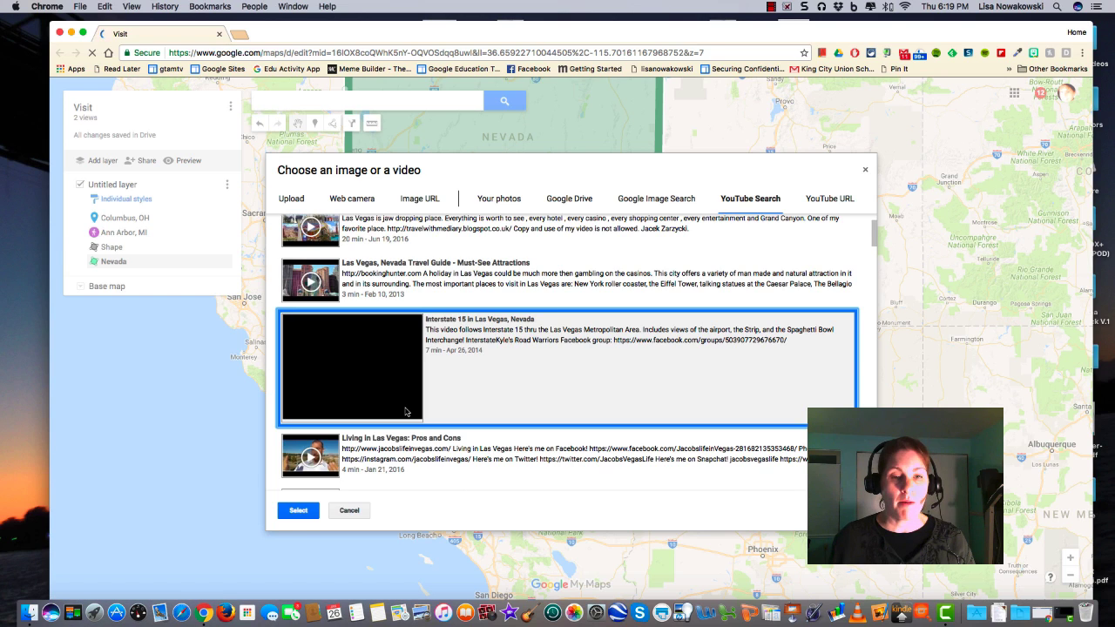
{"action": "left_click", "coordinate": [353, 366]}
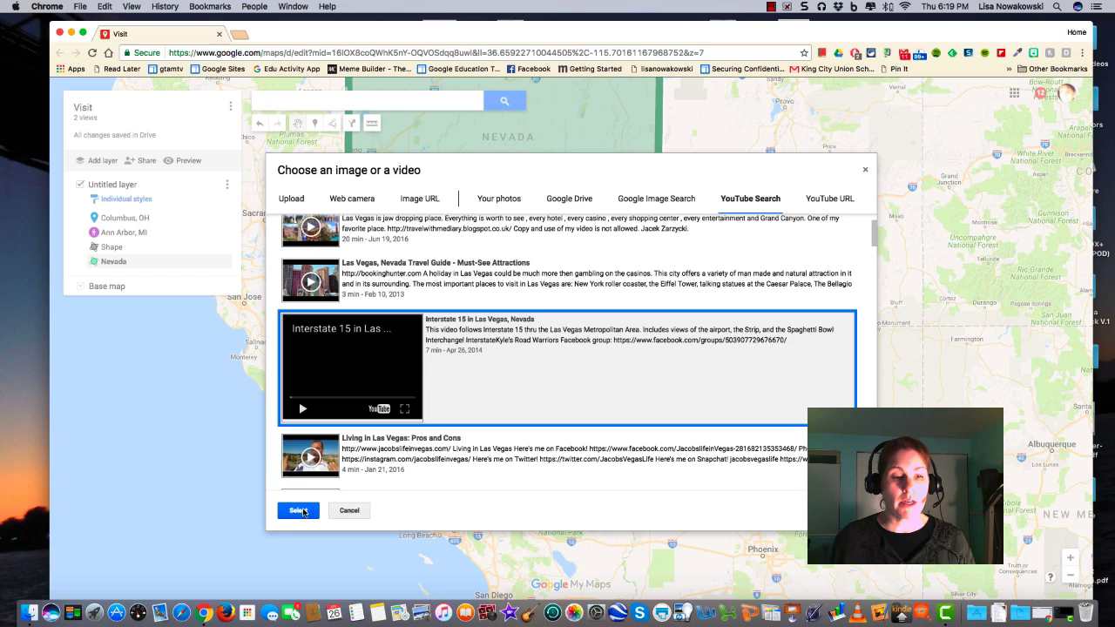
{"action": "left_click", "coordinate": [298, 511]}
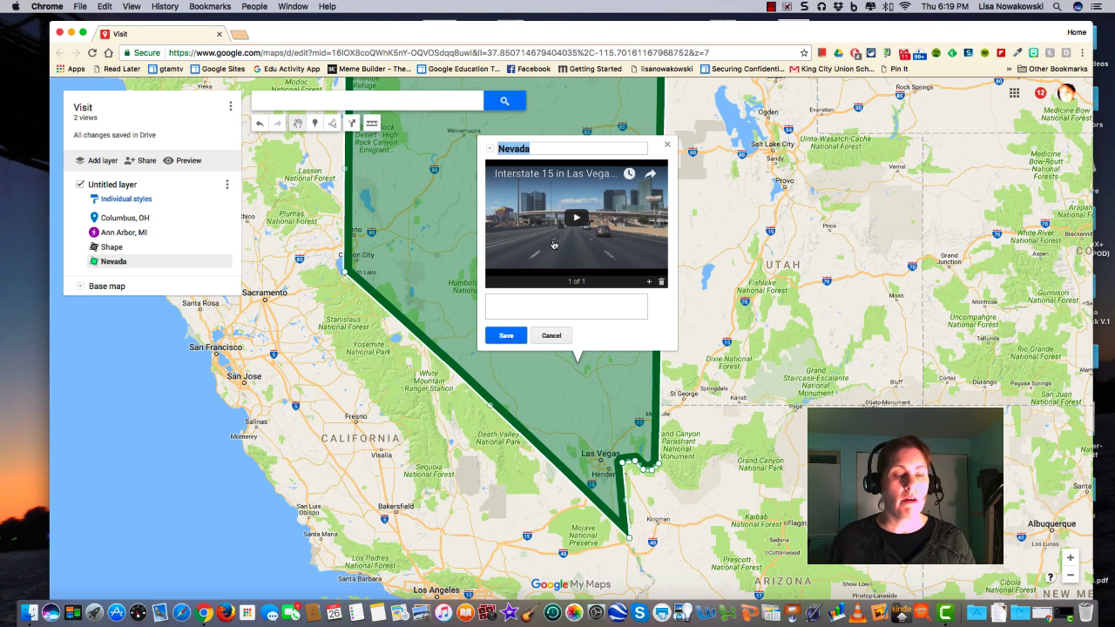
{"action": "mouse_move", "coordinate": [648, 287]}
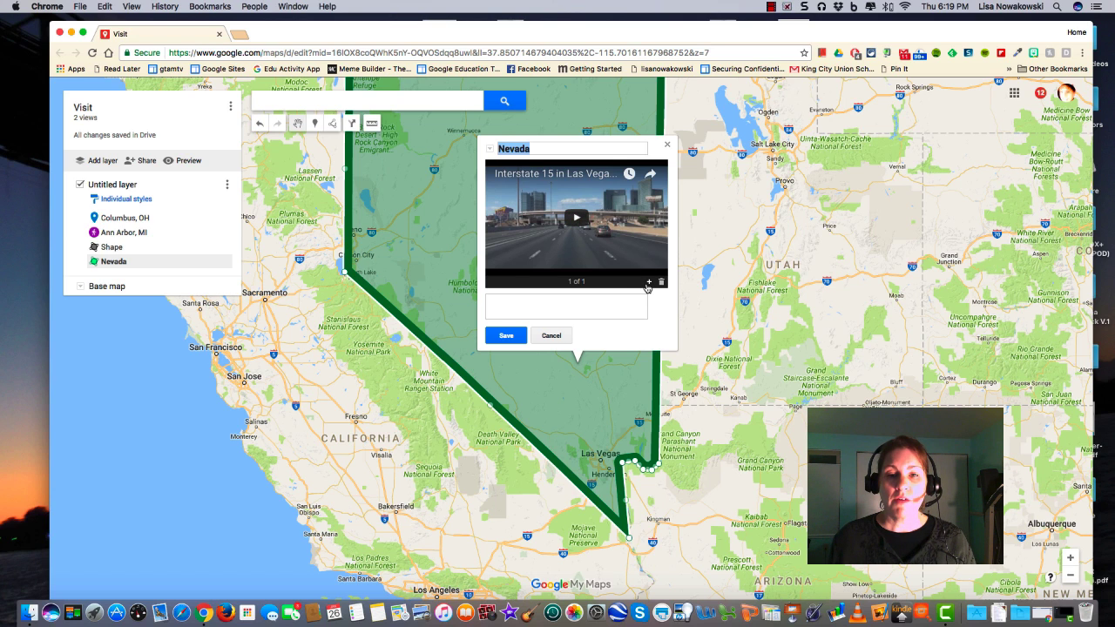
{"action": "mouse_move", "coordinate": [647, 288]}
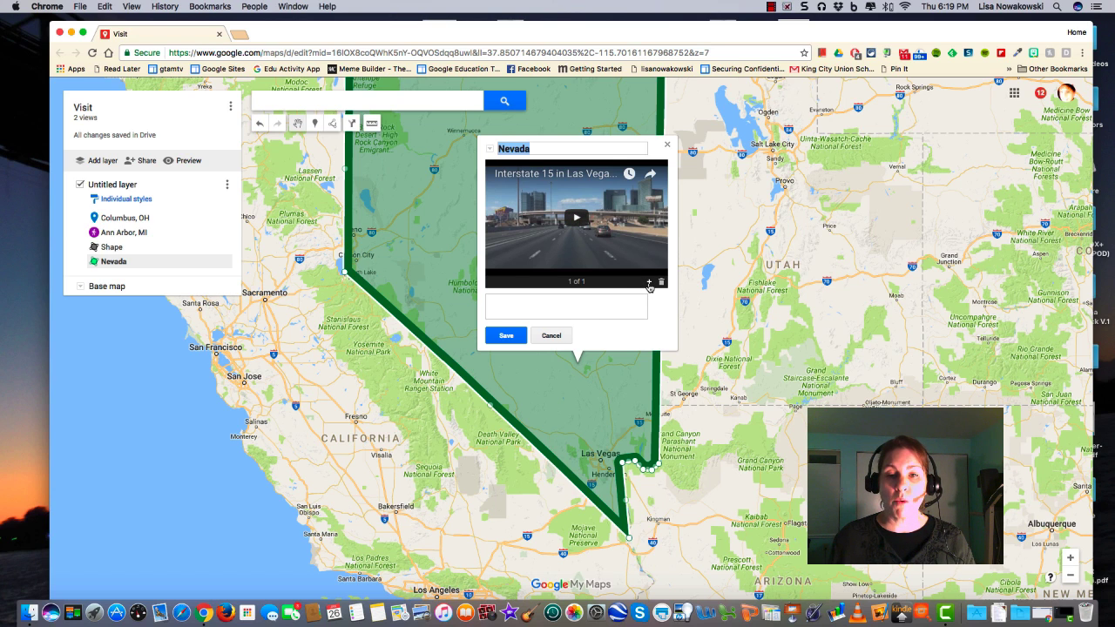
Step: Dismiss the extra add-media dialog, save Nevada with its video and close the info window
{"action": "left_click", "coordinate": [649, 282]}
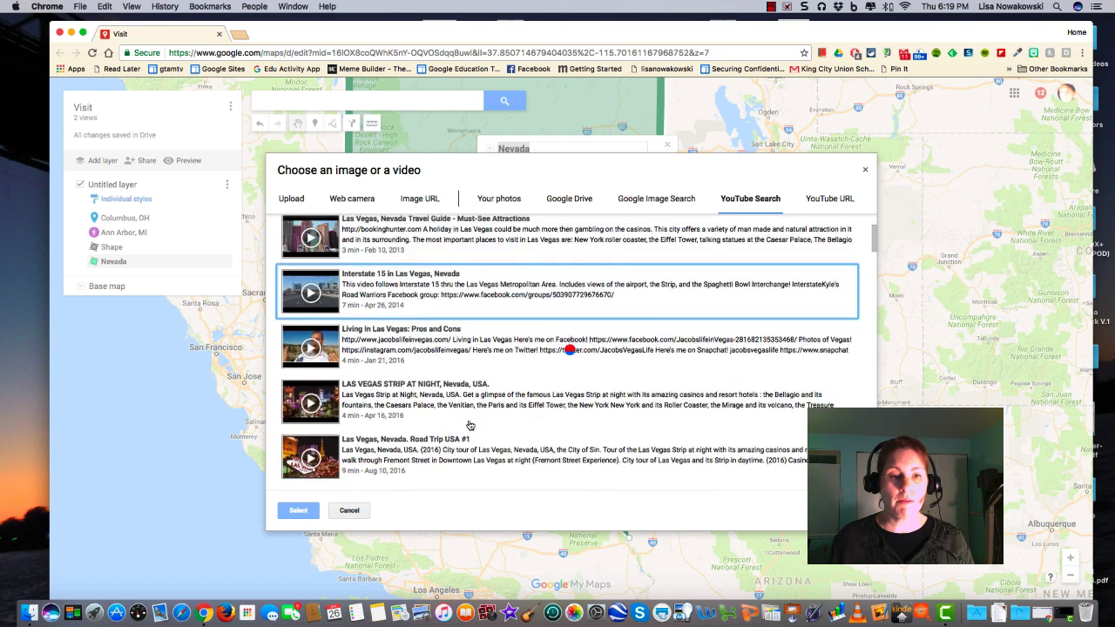
{"action": "scroll", "scroll_direction": "down", "scroll_amount": 3}
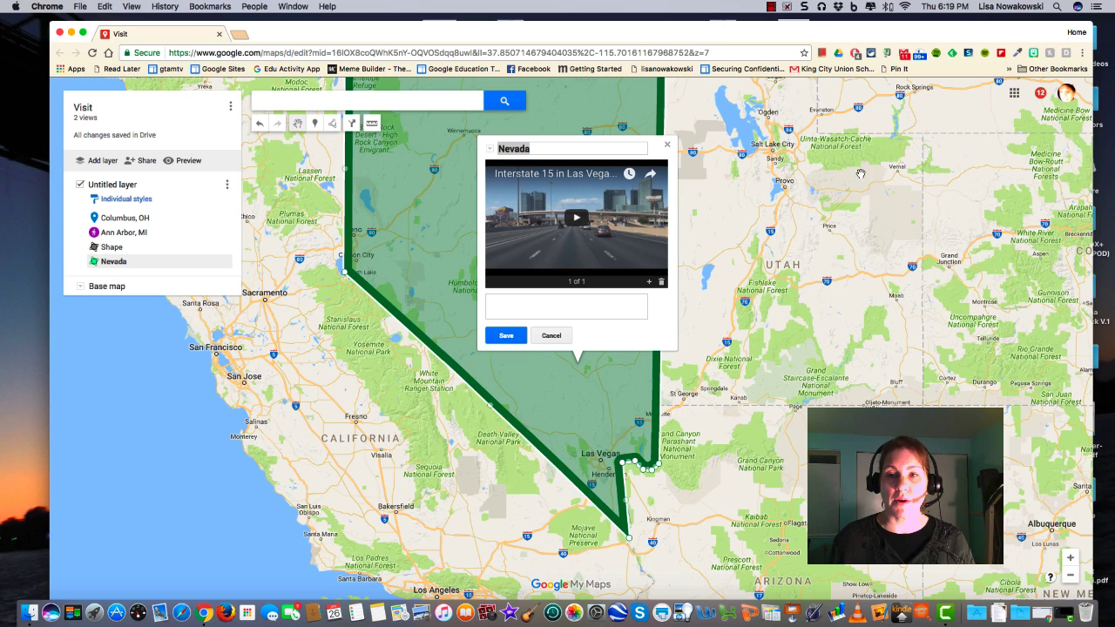
{"action": "left_click", "coordinate": [506, 336]}
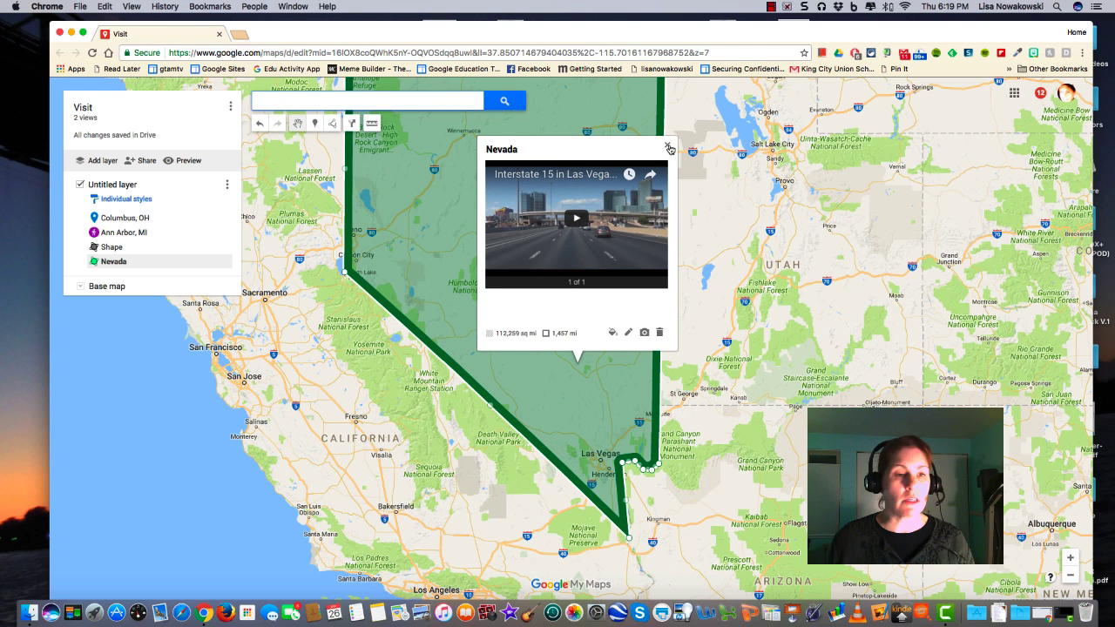
{"action": "left_click", "coordinate": [669, 146]}
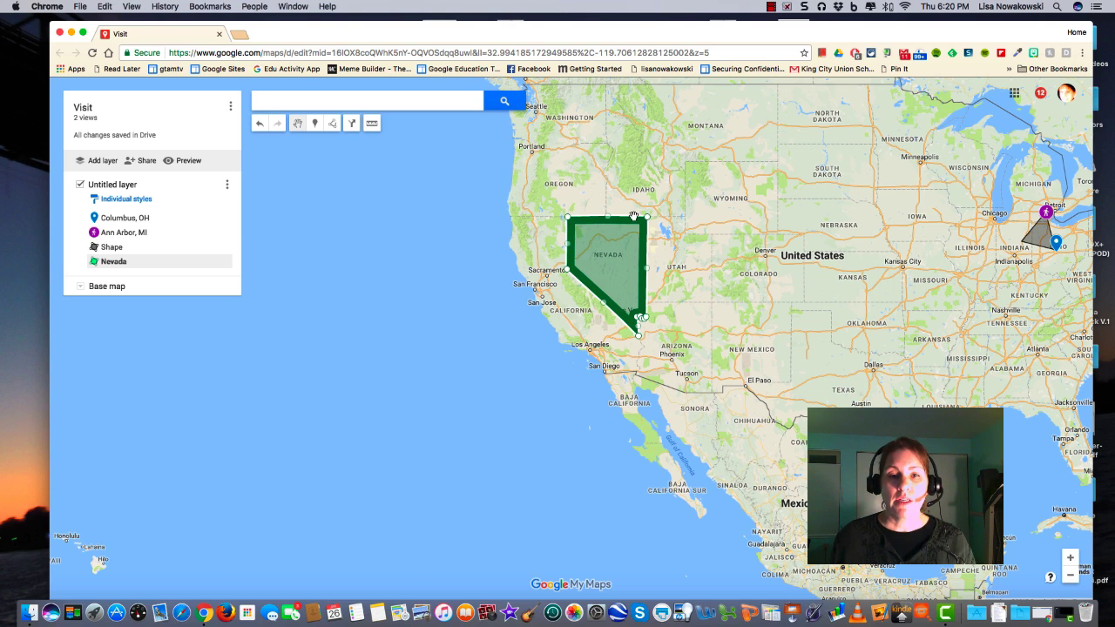
{"action": "left_click_drag", "start_coordinate": [608, 262], "coordinate": [640, 301]}
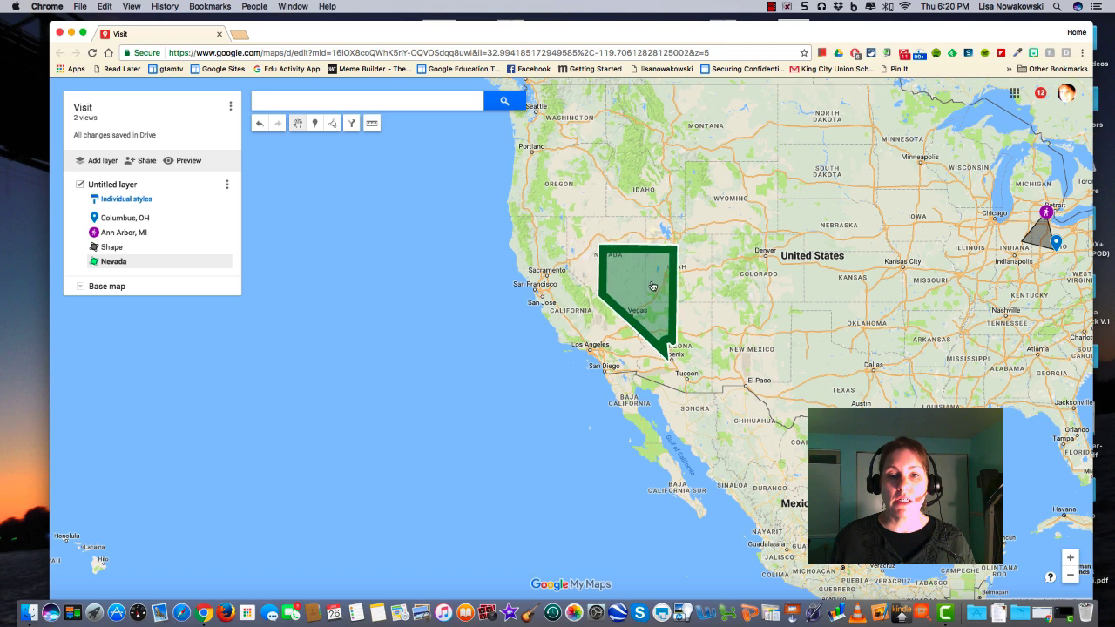
{"action": "left_click_drag", "start_coordinate": [652, 287], "coordinate": [842, 340]}
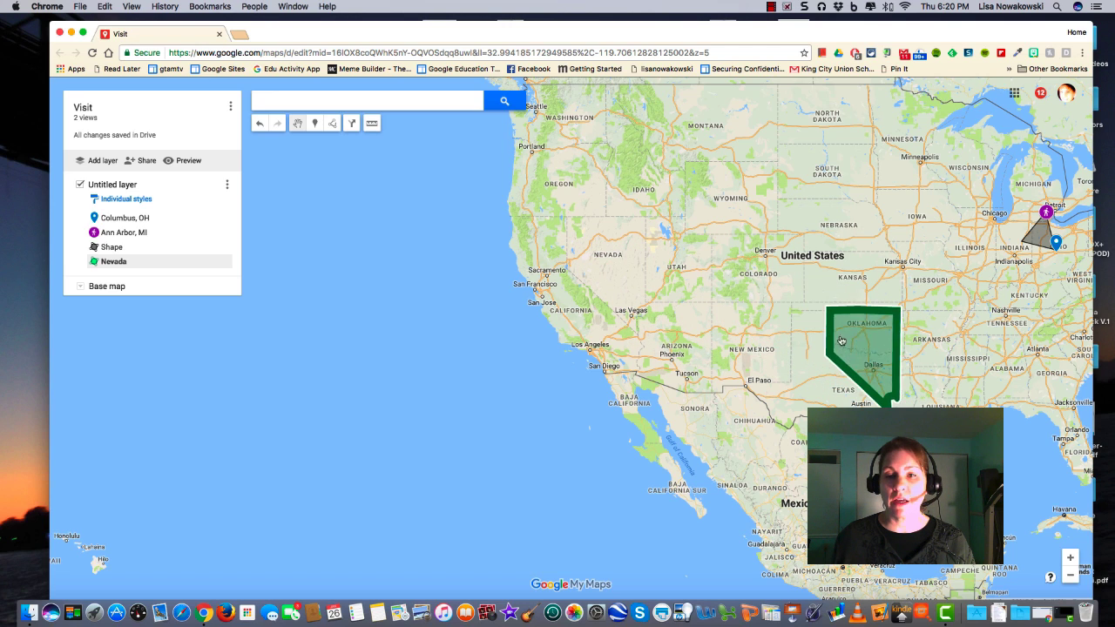
{"action": "left_click_drag", "start_coordinate": [863, 353], "coordinate": [758, 505]}
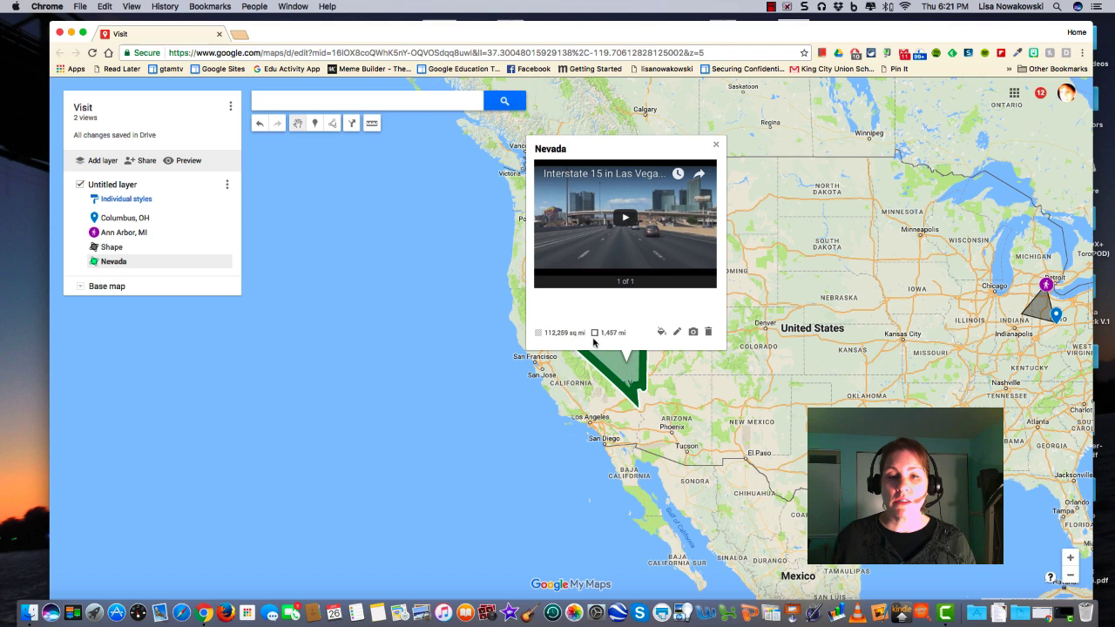
{"action": "mouse_move", "coordinate": [577, 344]}
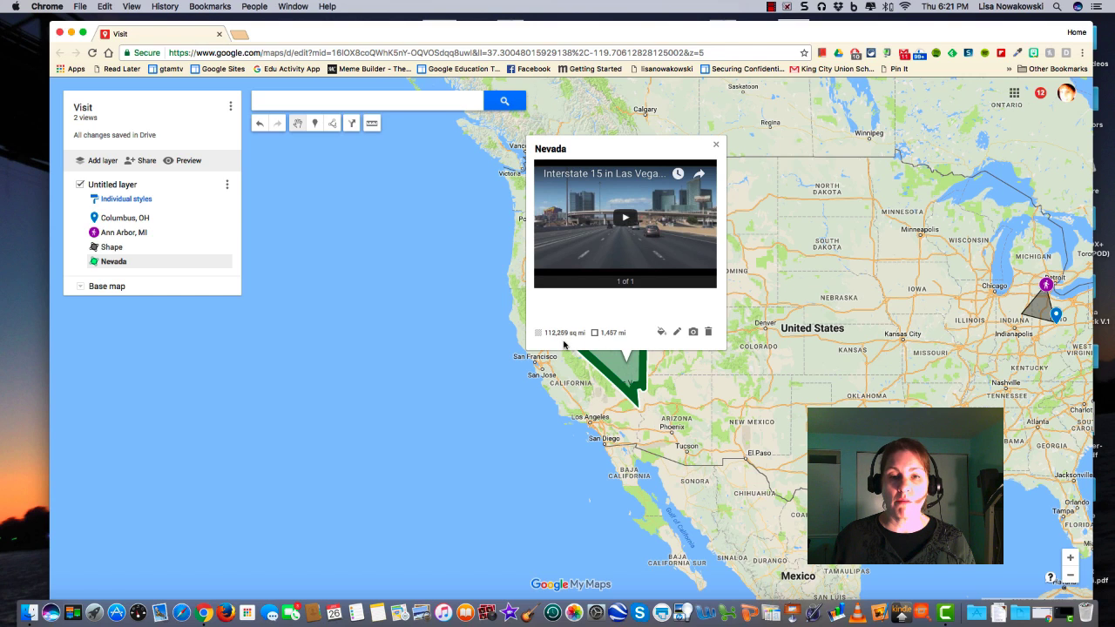
{"action": "mouse_move", "coordinate": [572, 320]}
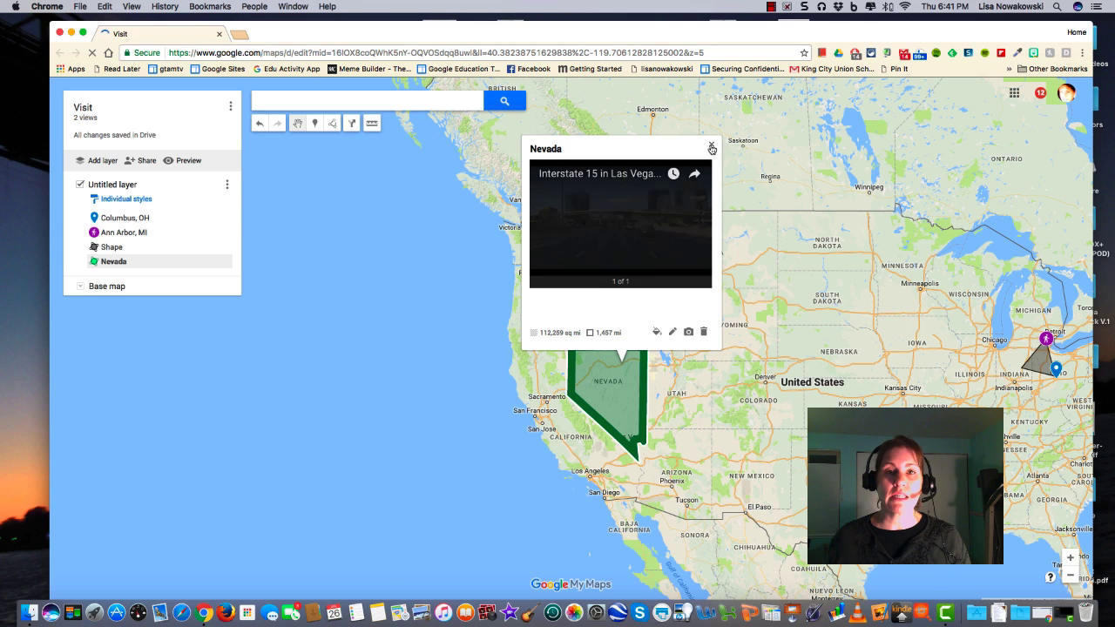
Step: Close Nevada's info window, leaving the green polygon on the map
{"action": "left_click", "coordinate": [712, 147]}
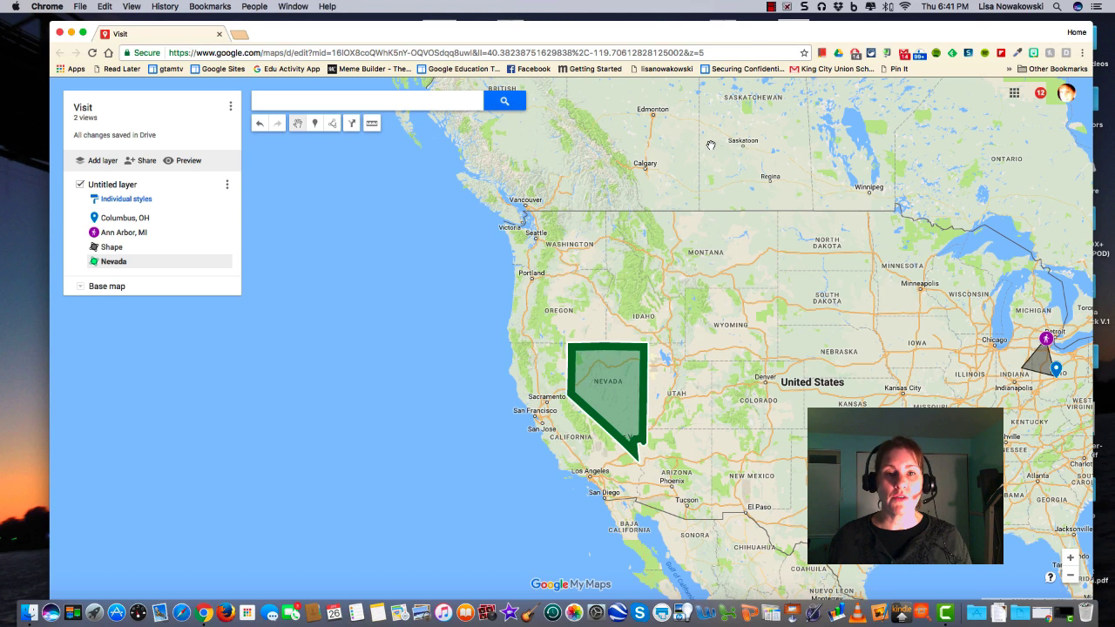